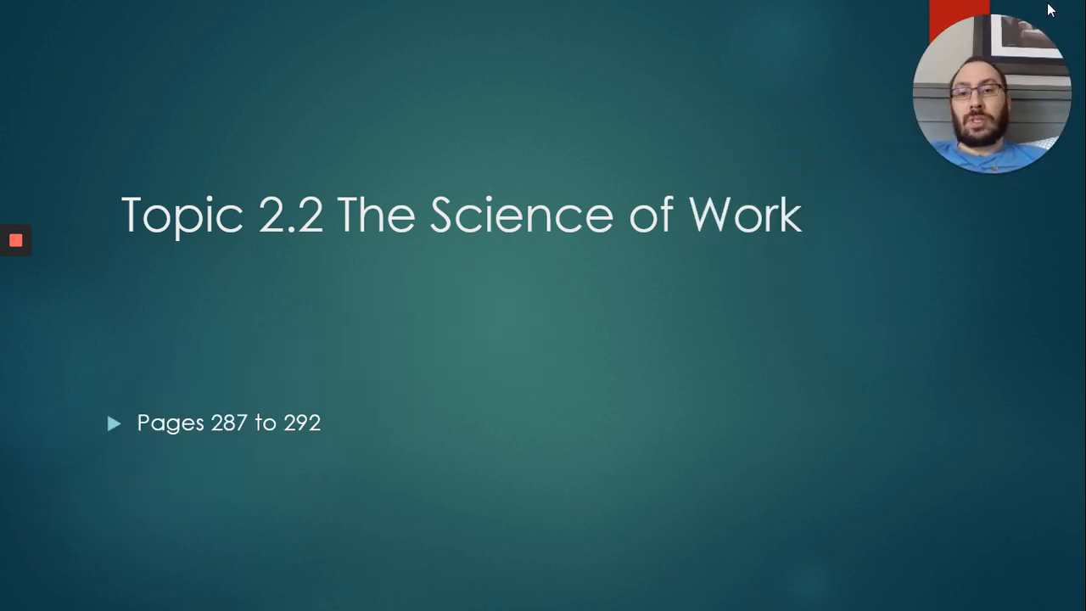
mouse_move(957, 200)
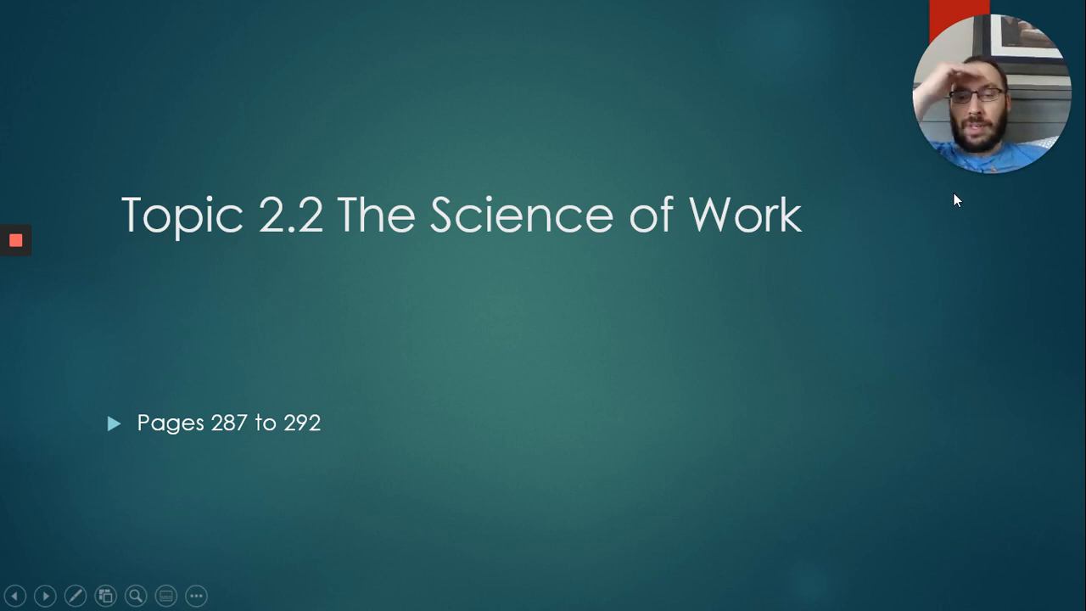
mouse_move(654, 402)
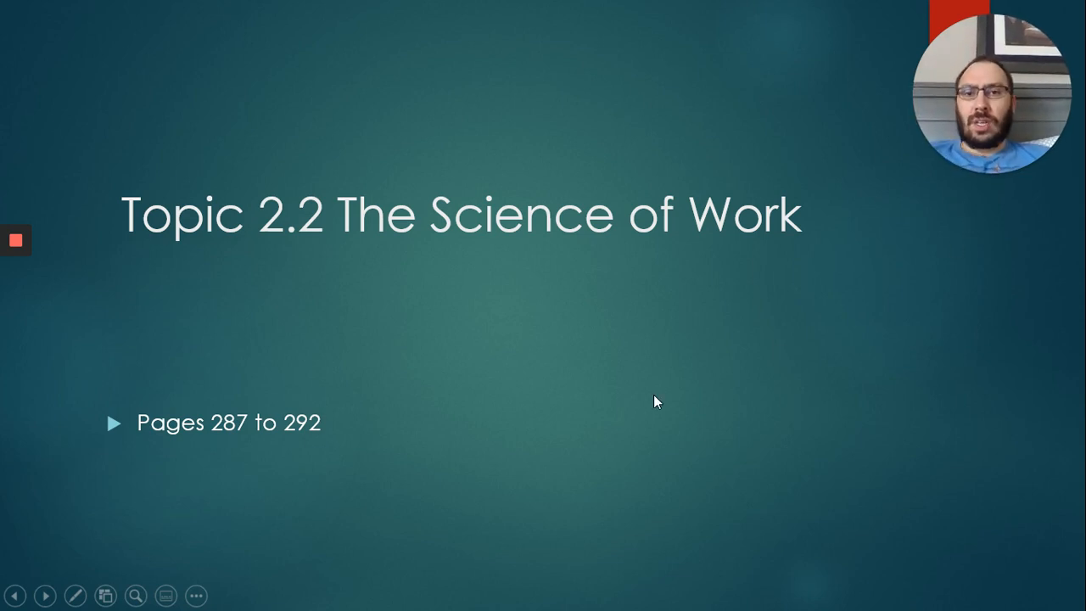
mouse_move(869, 379)
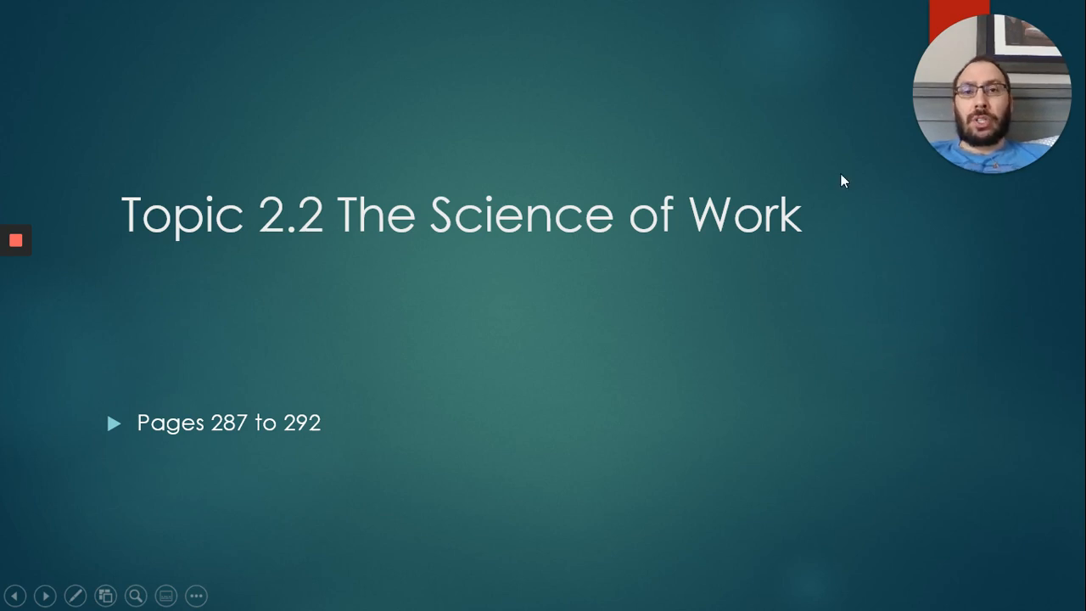
mouse_move(834, 324)
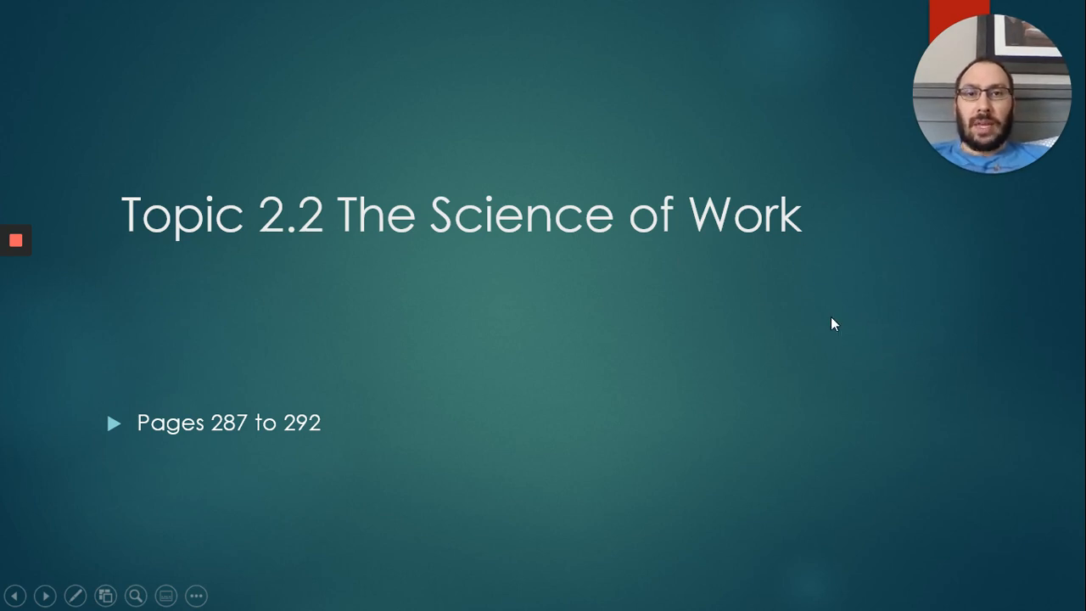
mouse_move(804, 324)
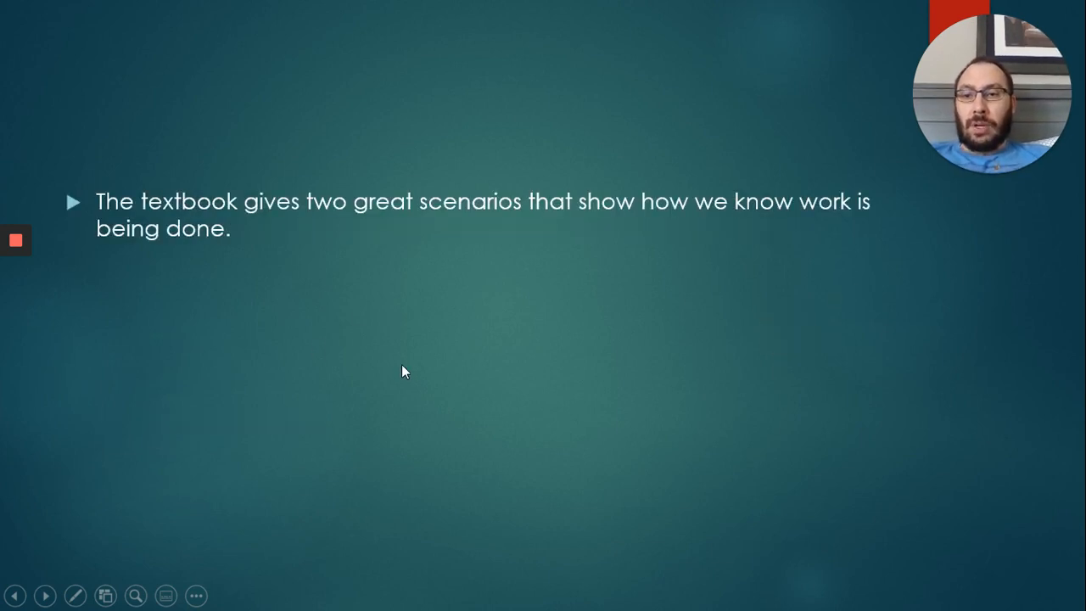
mouse_move(1065, 208)
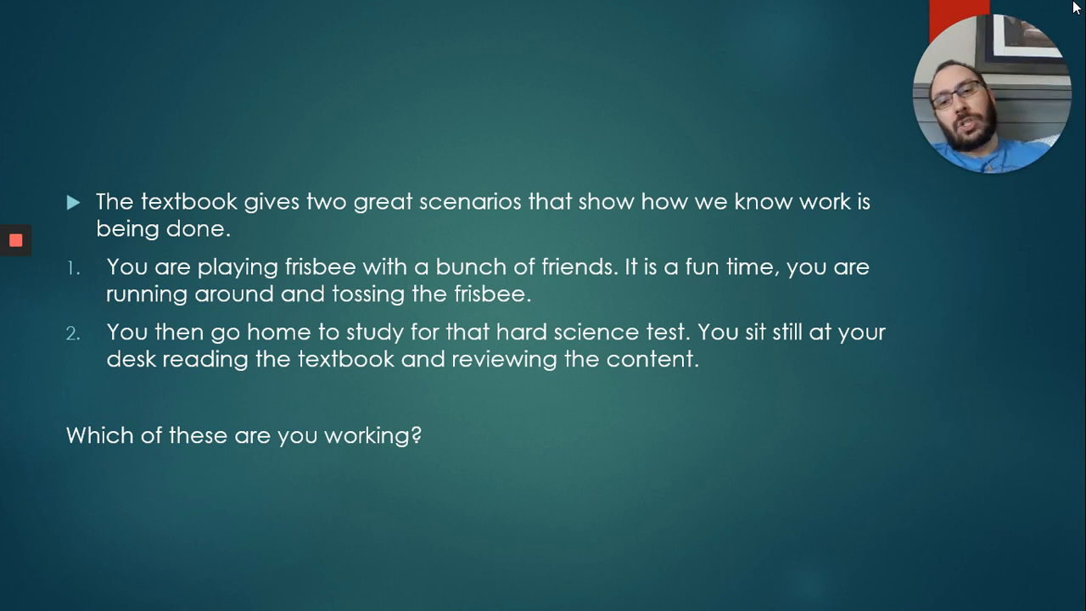
mouse_move(1013, 97)
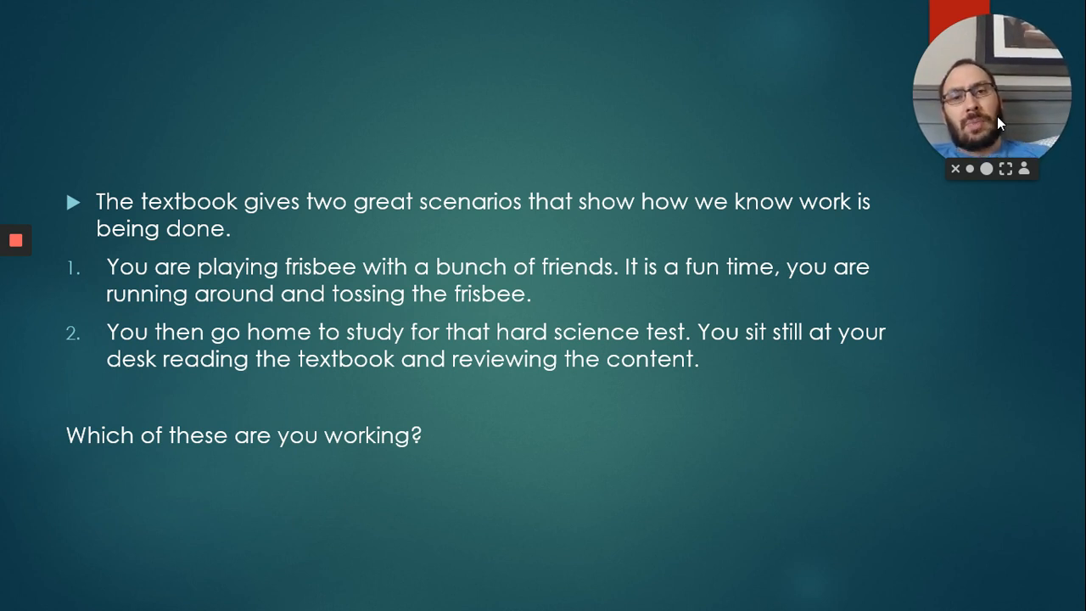
mouse_move(718, 150)
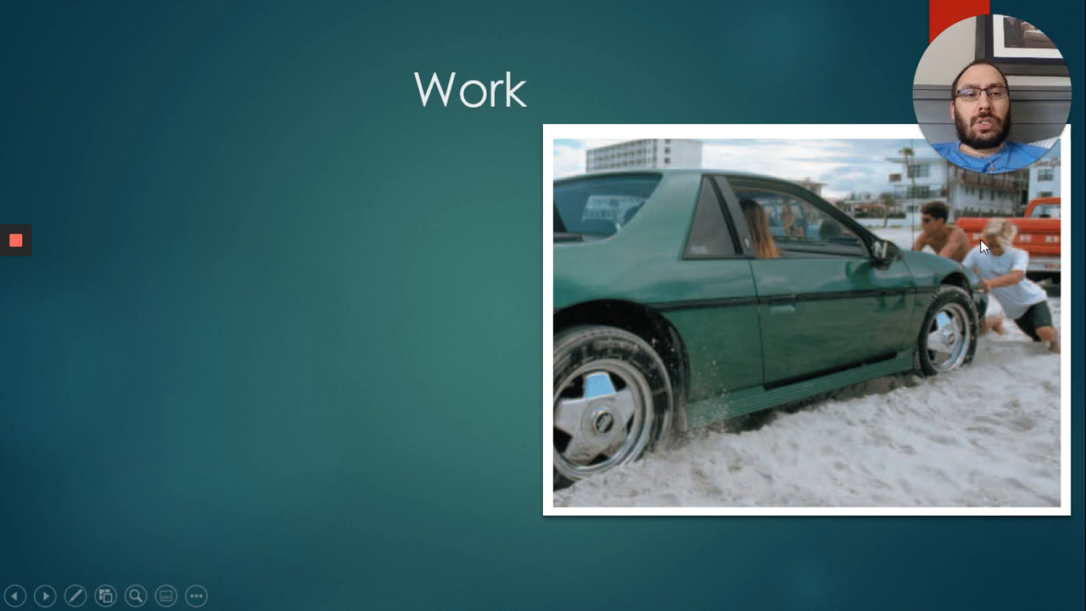
mouse_move(812, 234)
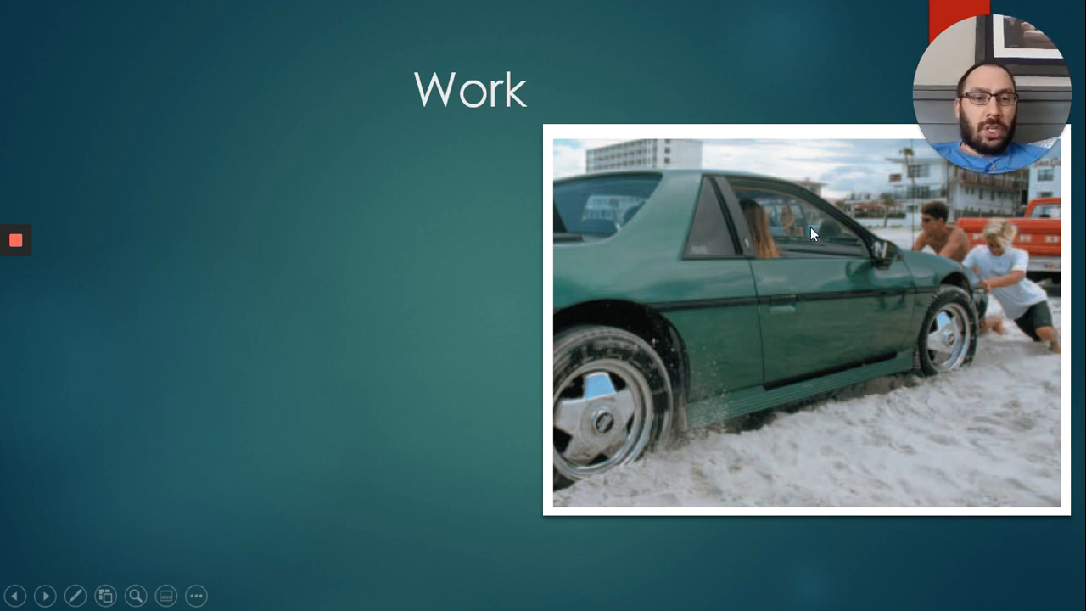
mouse_move(765, 320)
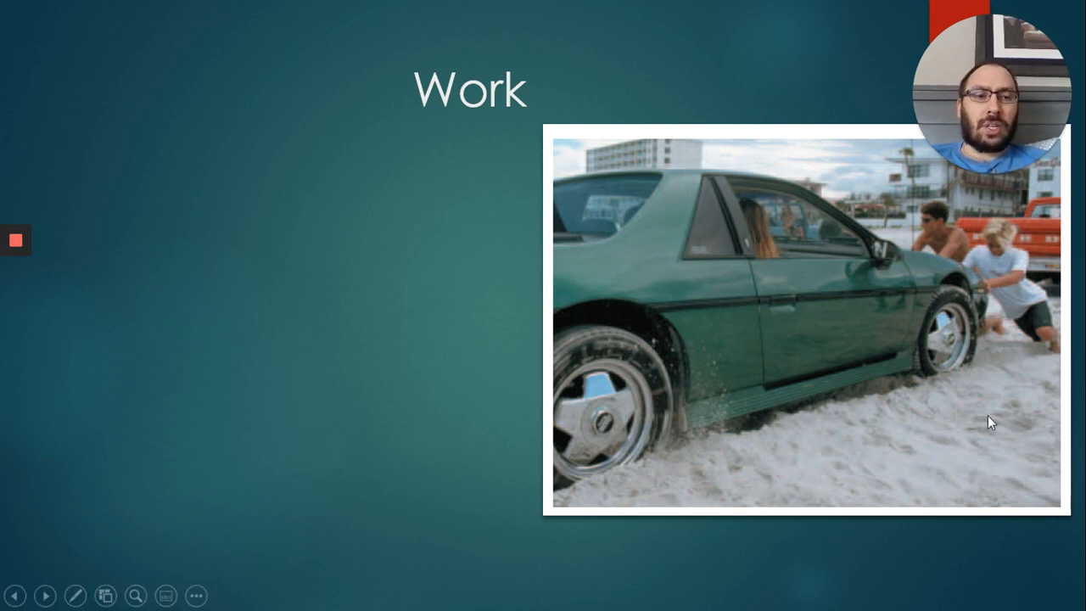
mouse_move(735, 376)
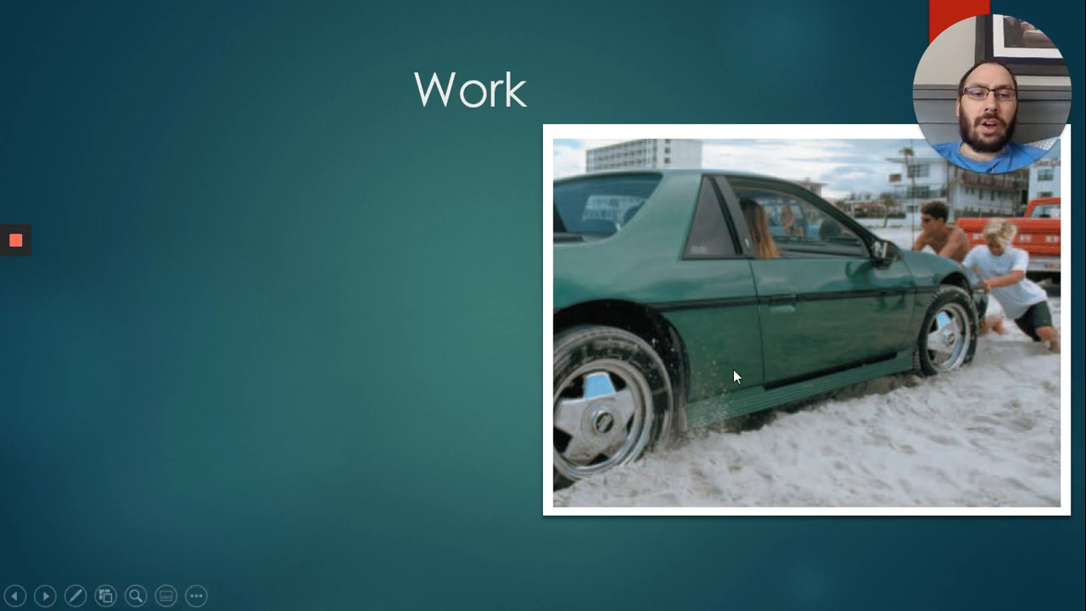
mouse_move(639, 380)
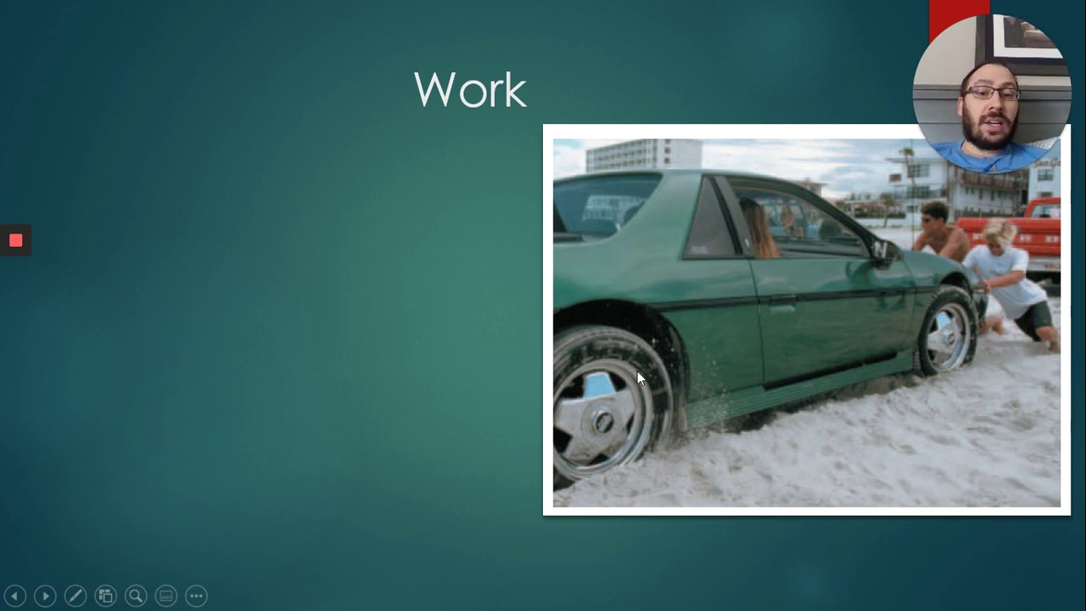
mouse_move(593, 380)
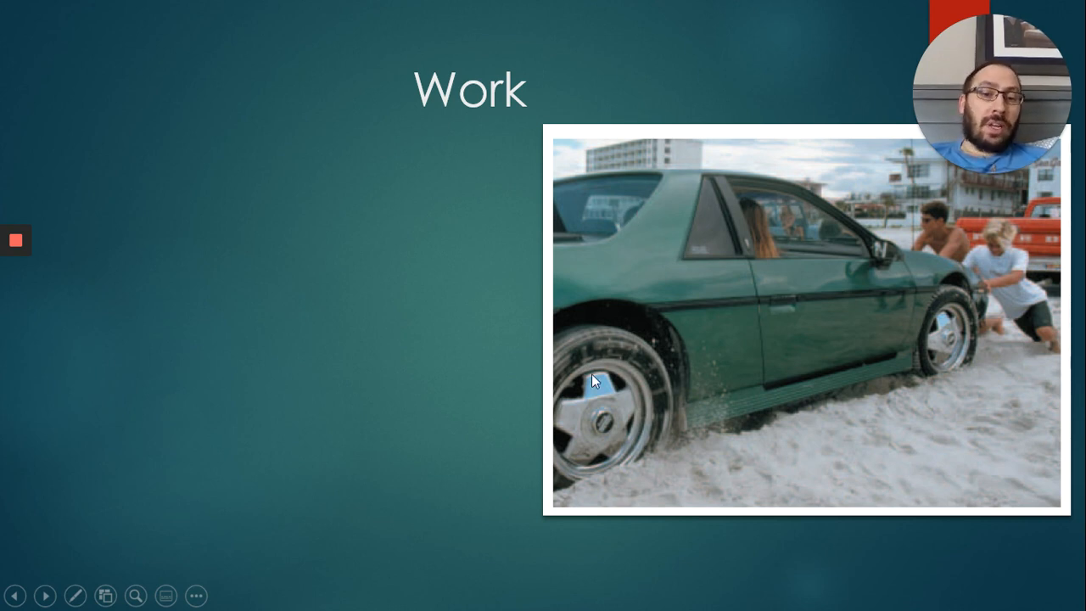
mouse_move(586, 403)
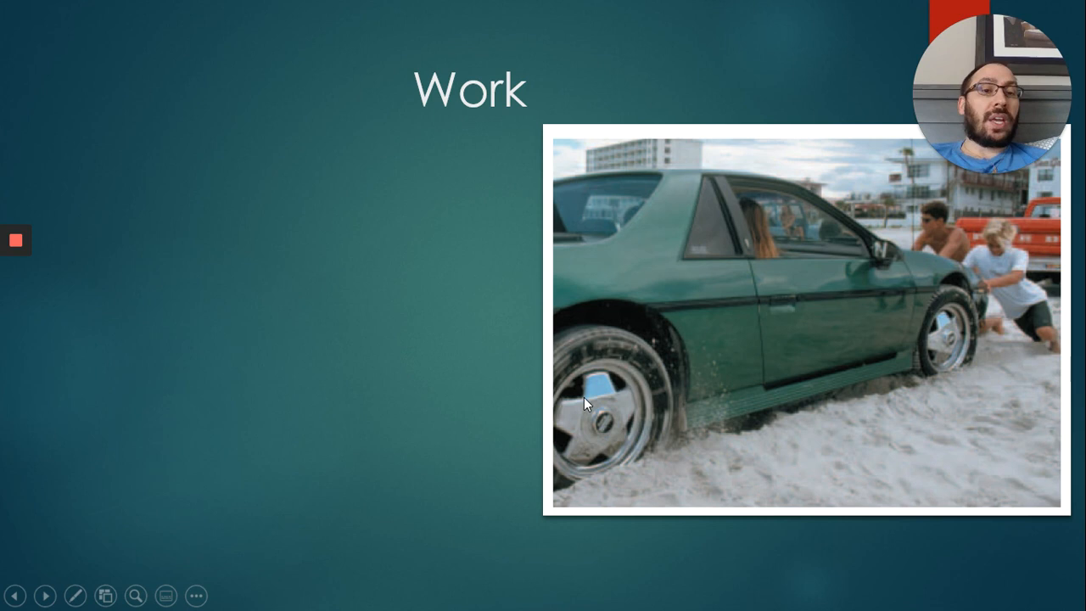
mouse_move(940, 321)
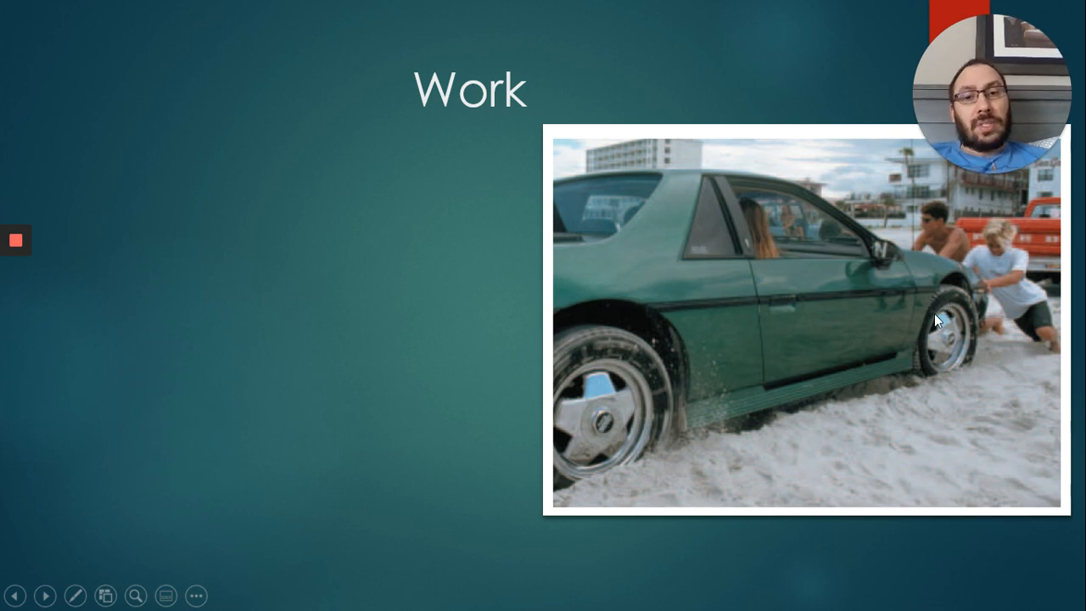
mouse_move(944, 327)
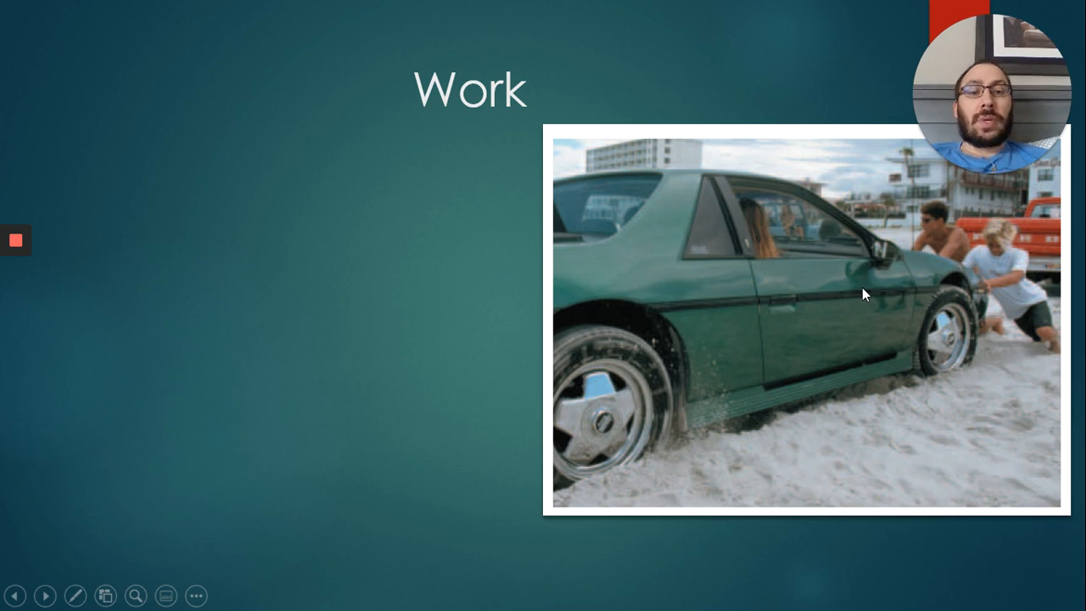
mouse_move(902, 333)
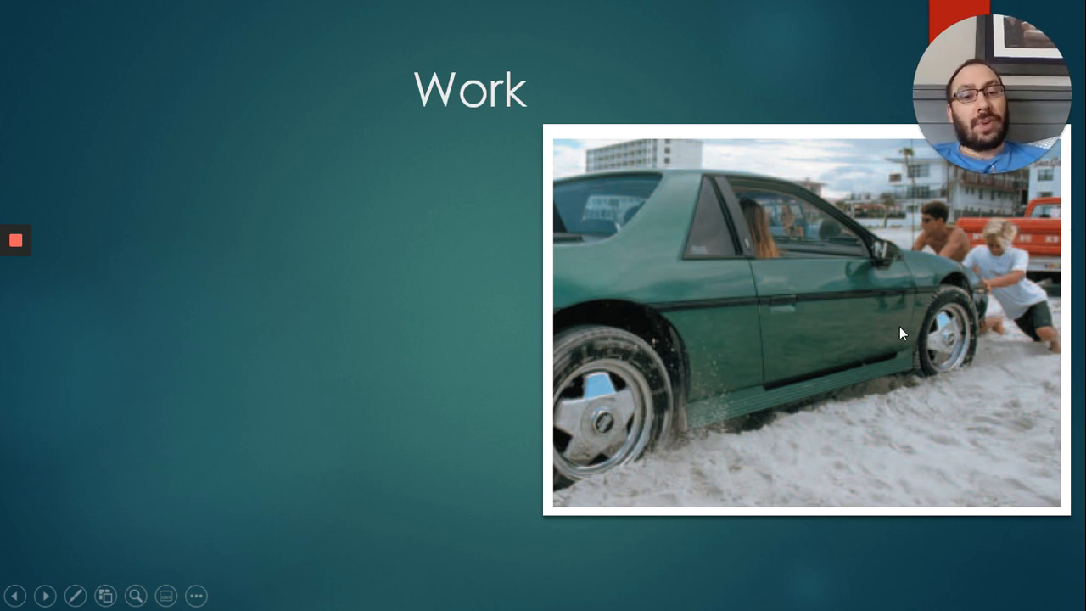
mouse_move(668, 339)
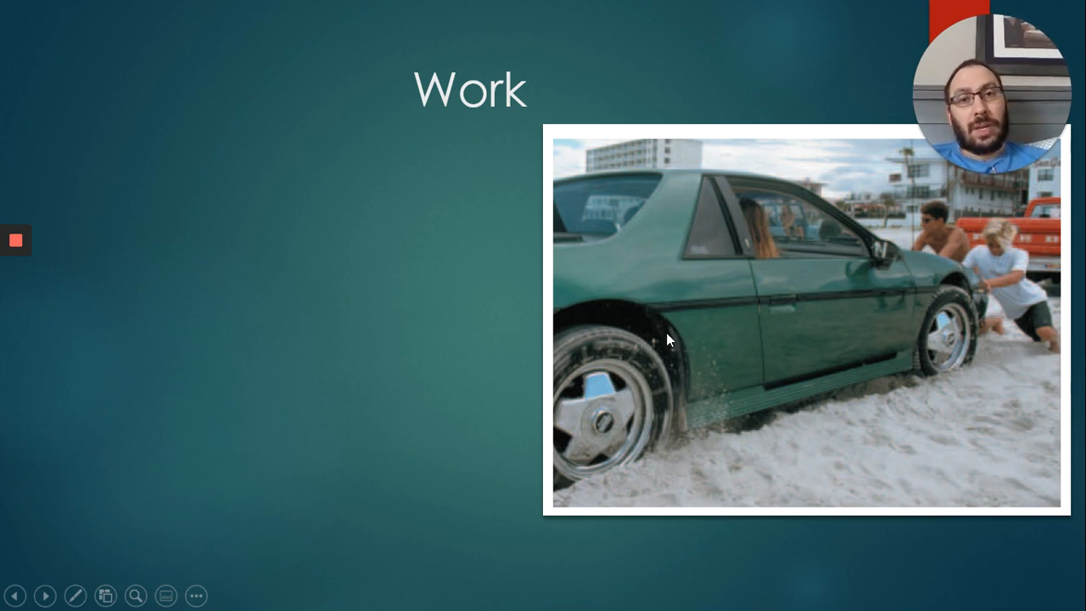
mouse_move(721, 327)
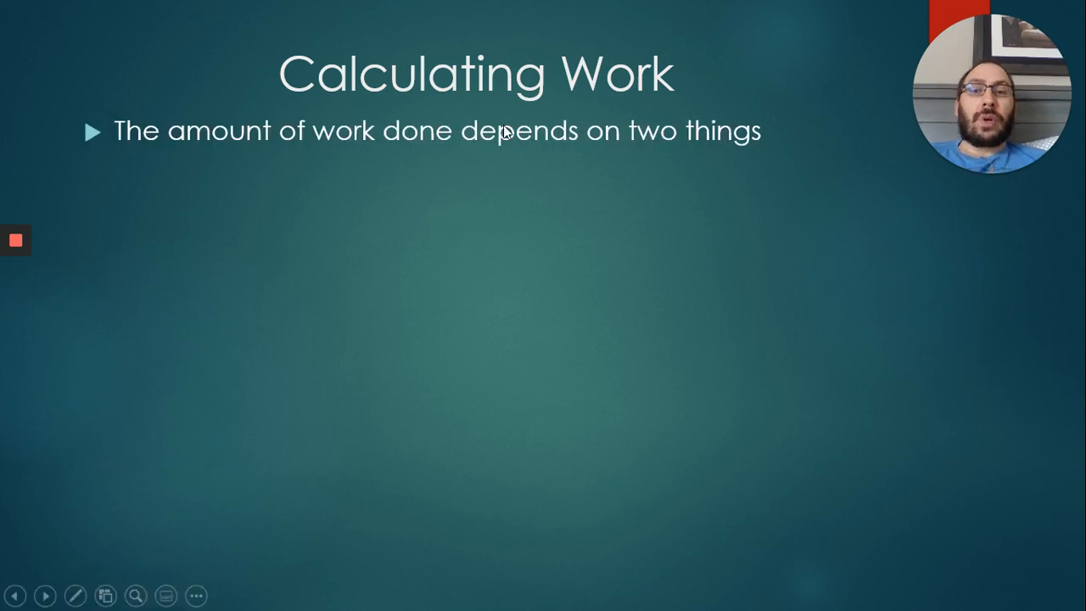
mouse_move(585, 125)
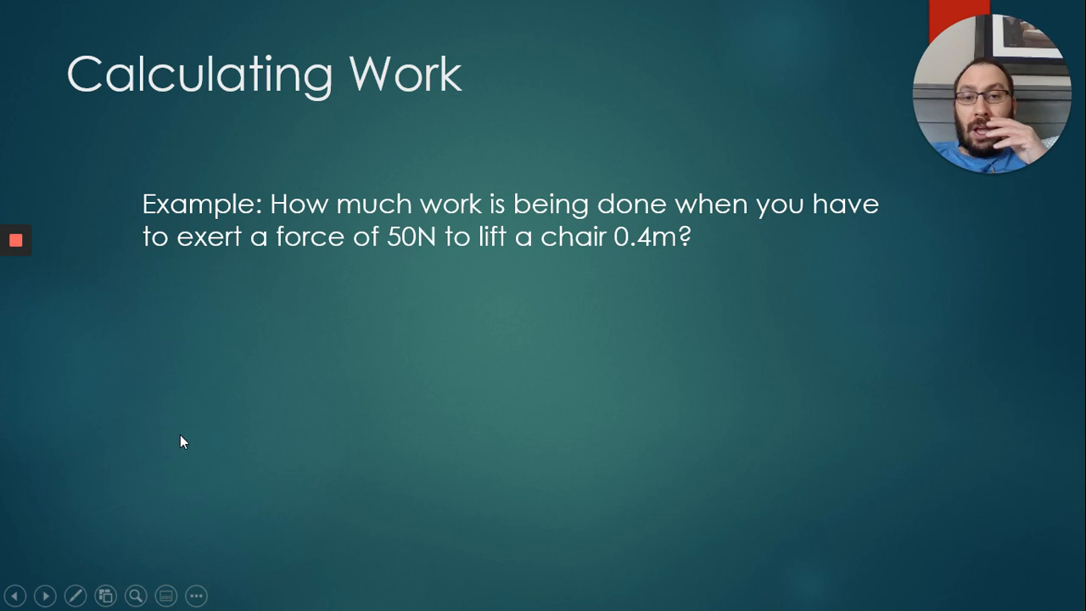
mouse_move(169, 521)
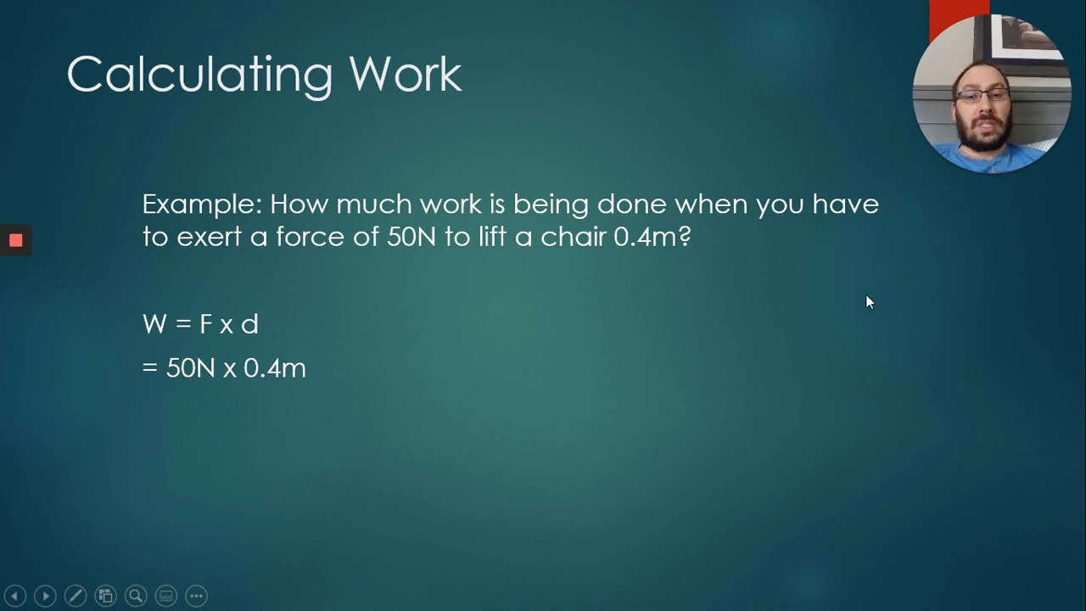
mouse_move(837, 323)
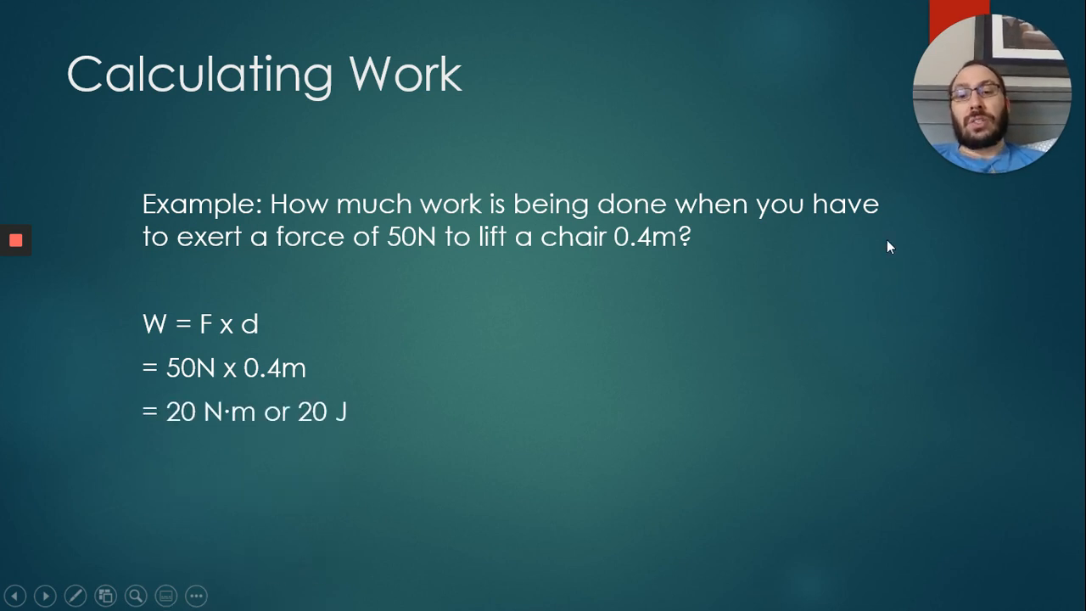
mouse_move(227, 420)
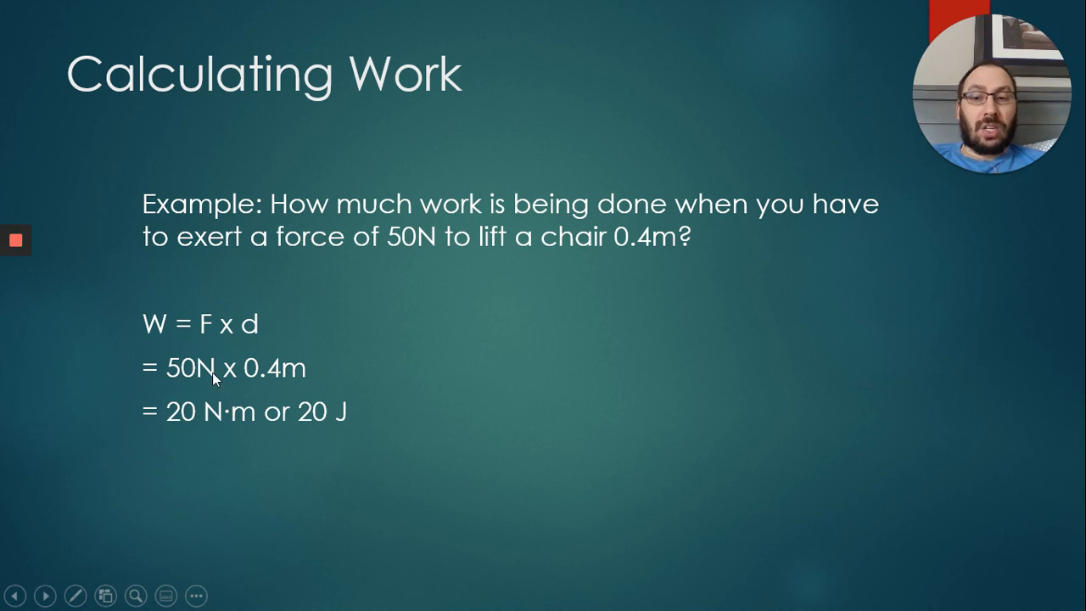
mouse_move(298, 379)
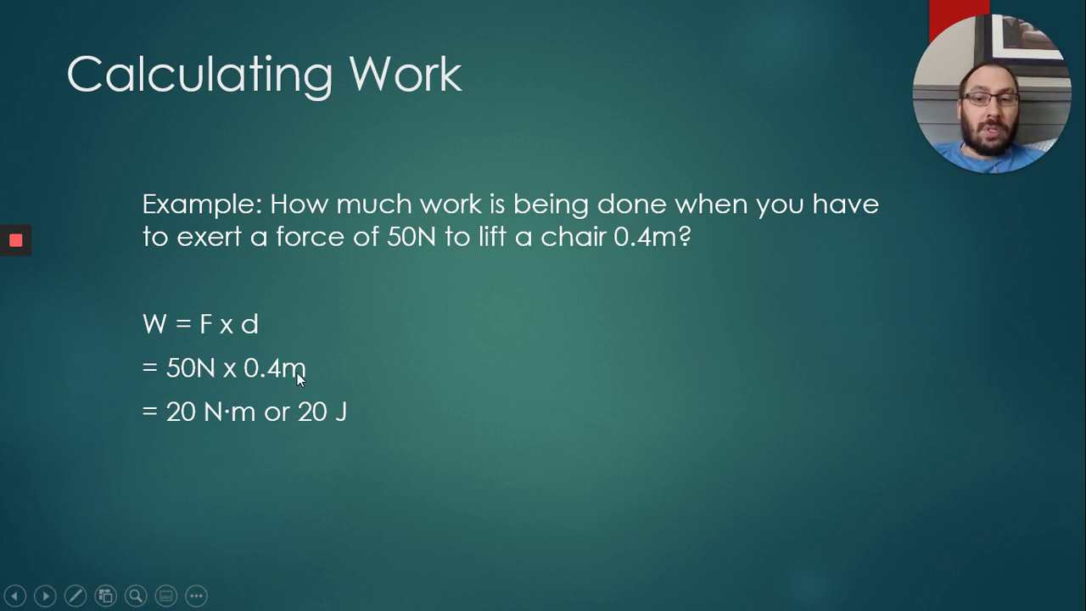
mouse_move(225, 420)
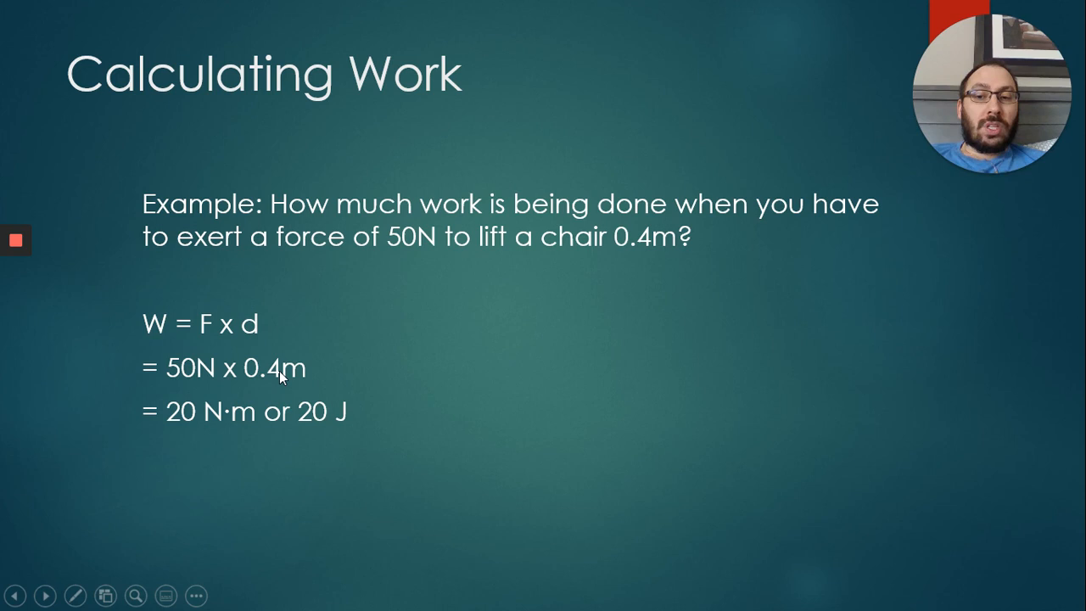
mouse_move(333, 430)
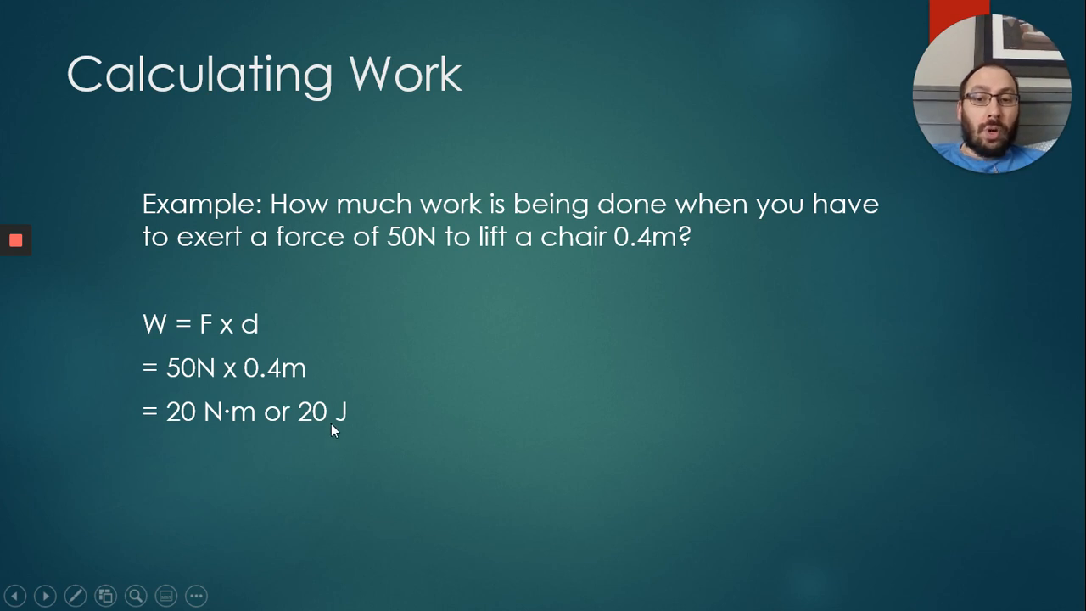
mouse_move(360, 435)
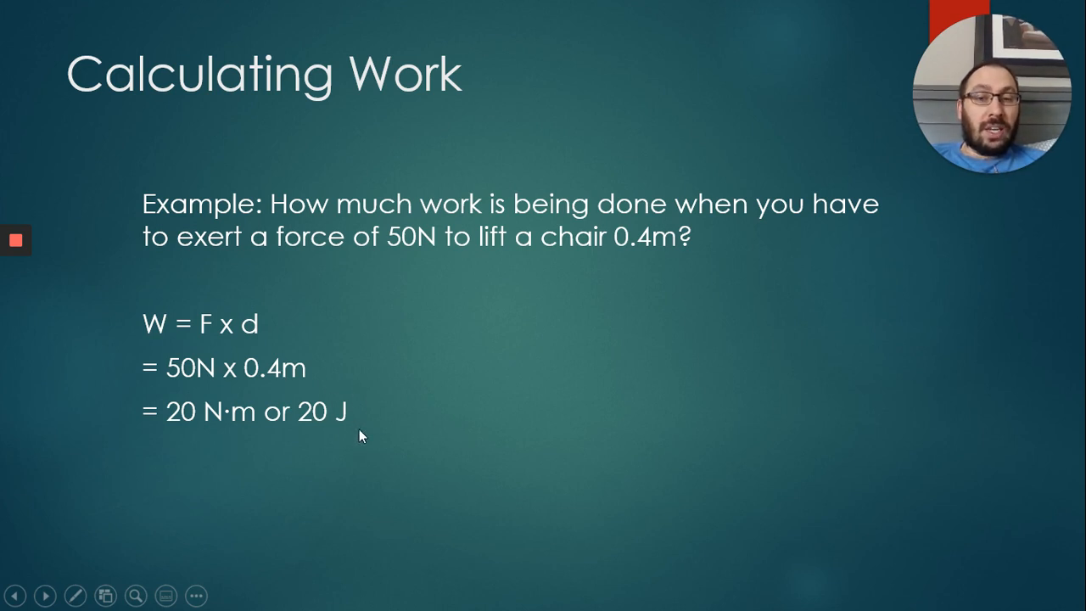
mouse_move(711, 402)
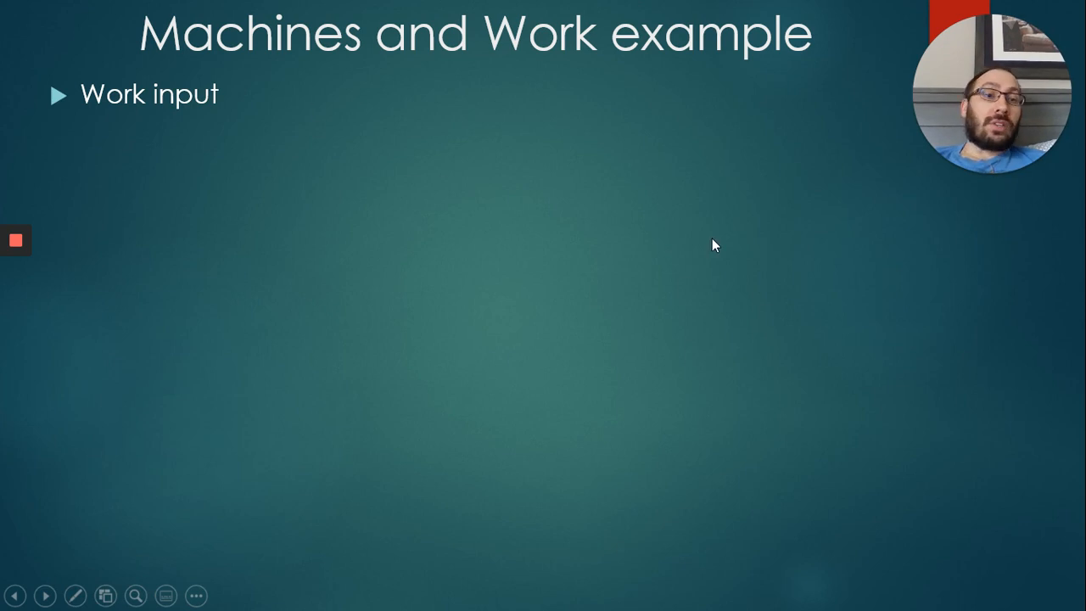
Advance the slideshow on the Machines and Work example slide, starting from the Work input point
click(637, 242)
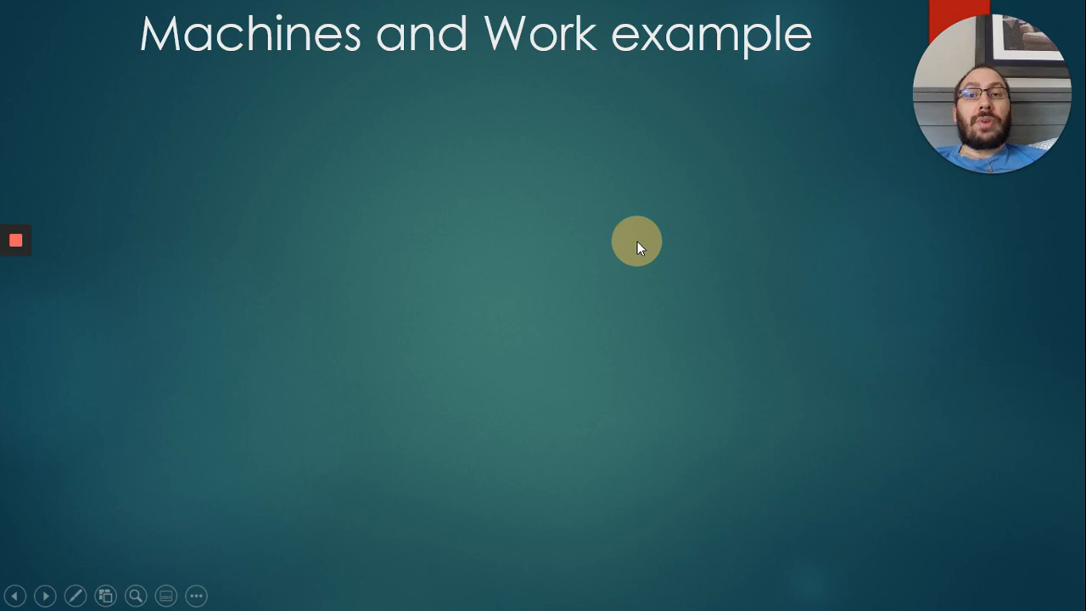